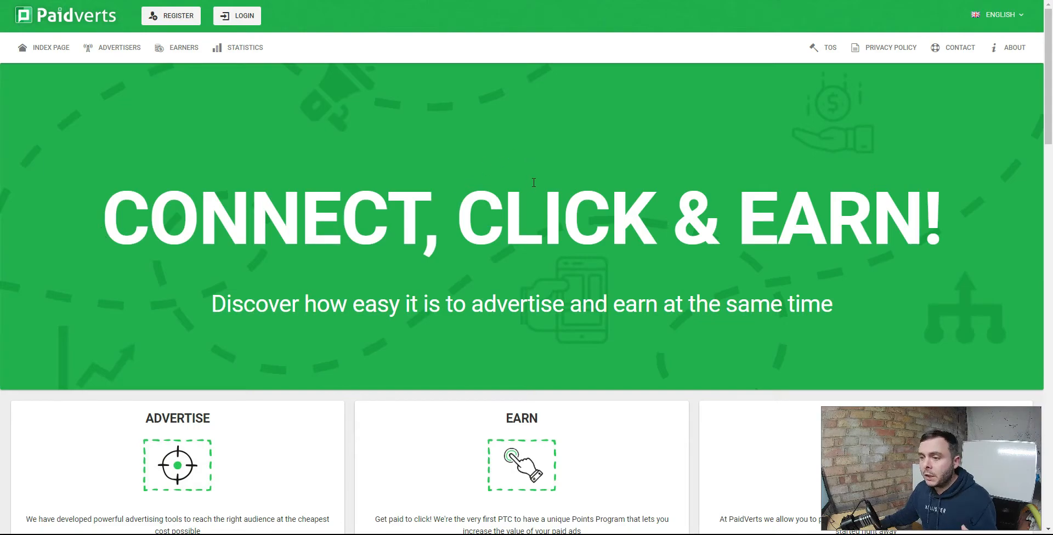
Show the Earners page and scroll through the Last 48h Top Earners ranking of 8115 users.
scroll(down, 3)
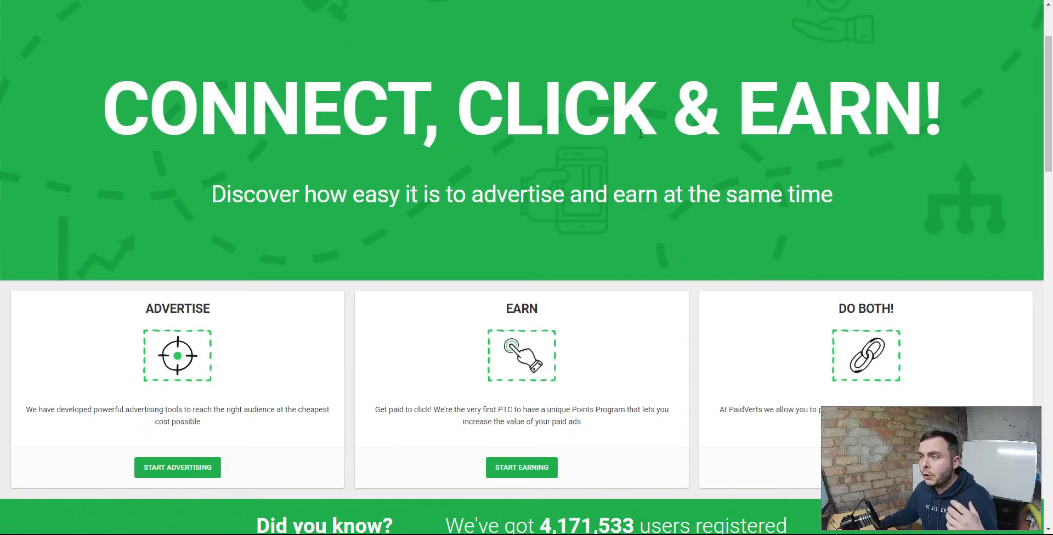
scroll(down, 3)
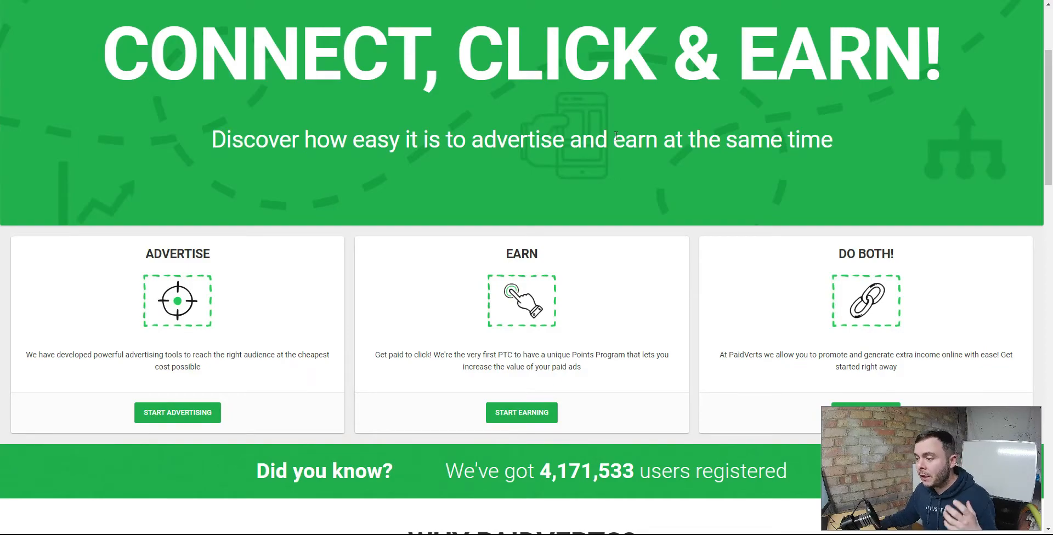
scroll(down, 3)
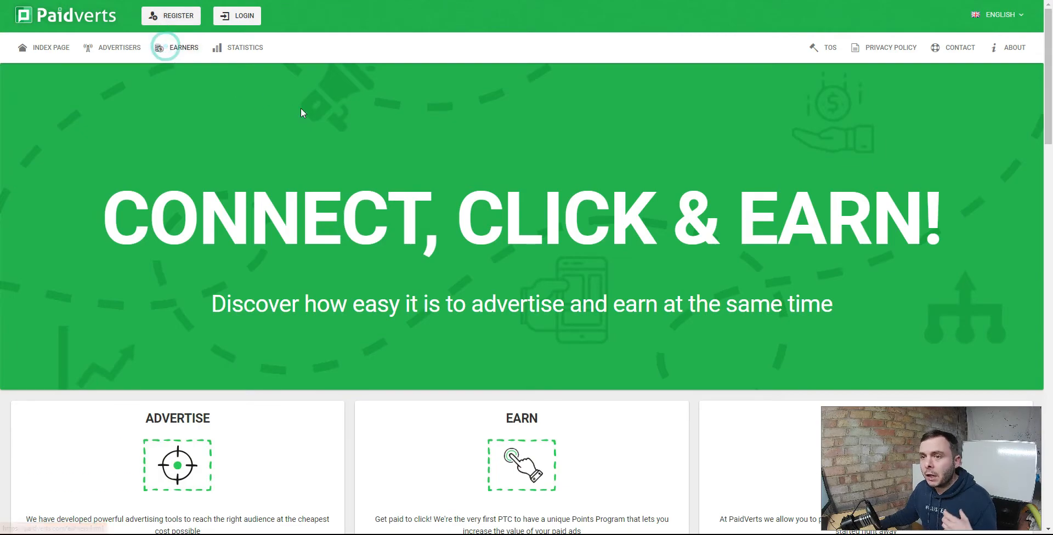
click(183, 48)
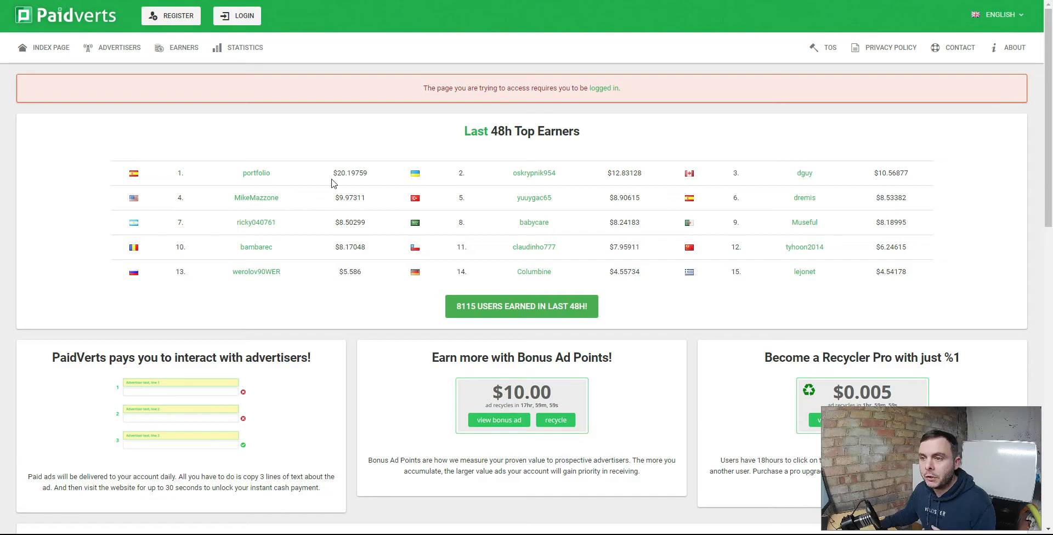
scroll(down, 3)
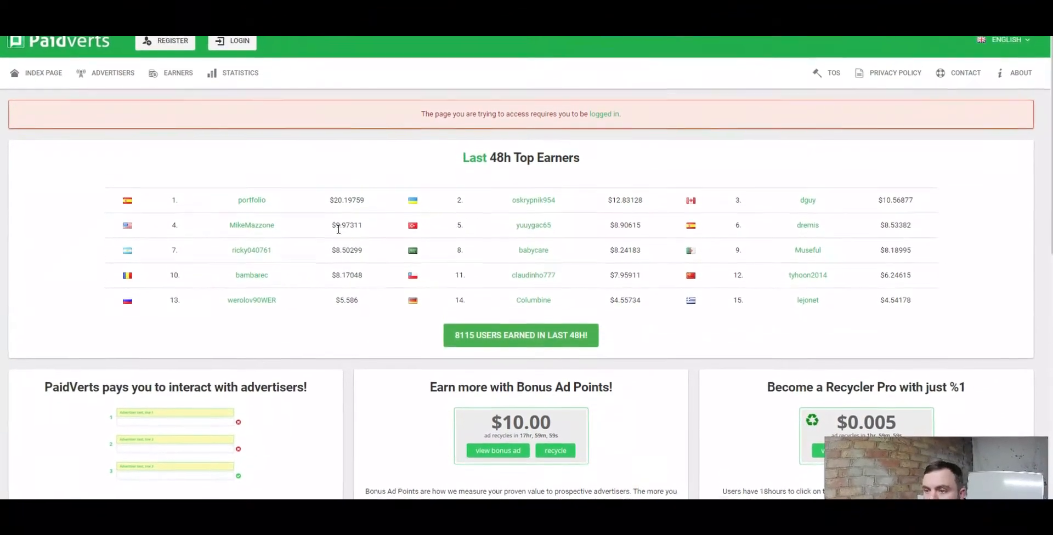
scroll(down, 3)
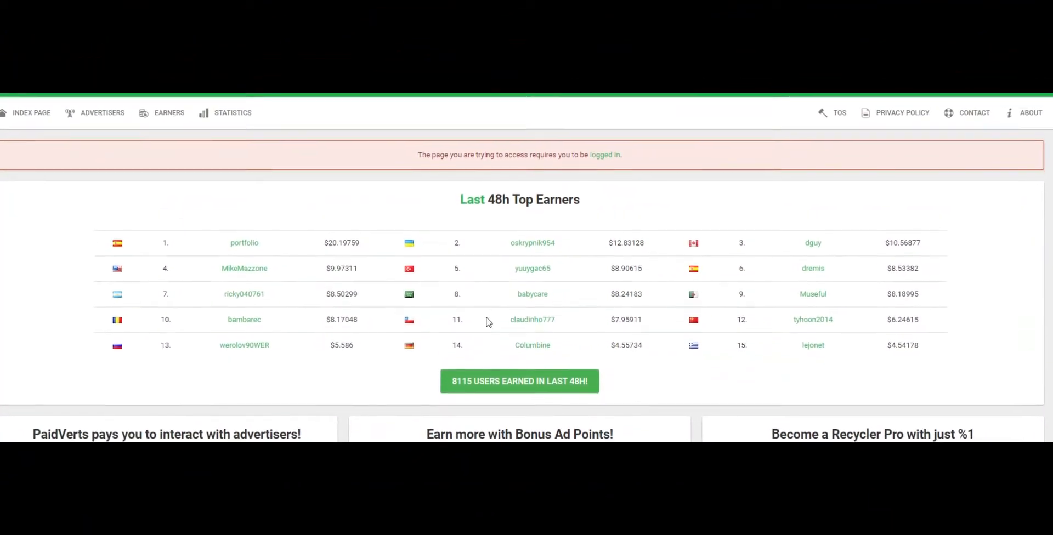
scroll(down, 3)
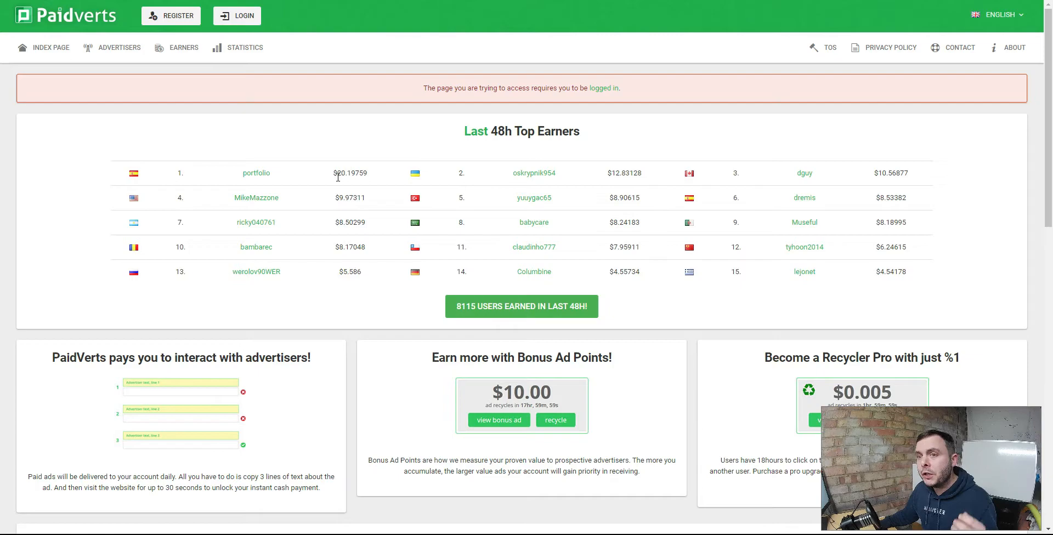
mouse_move(335, 183)
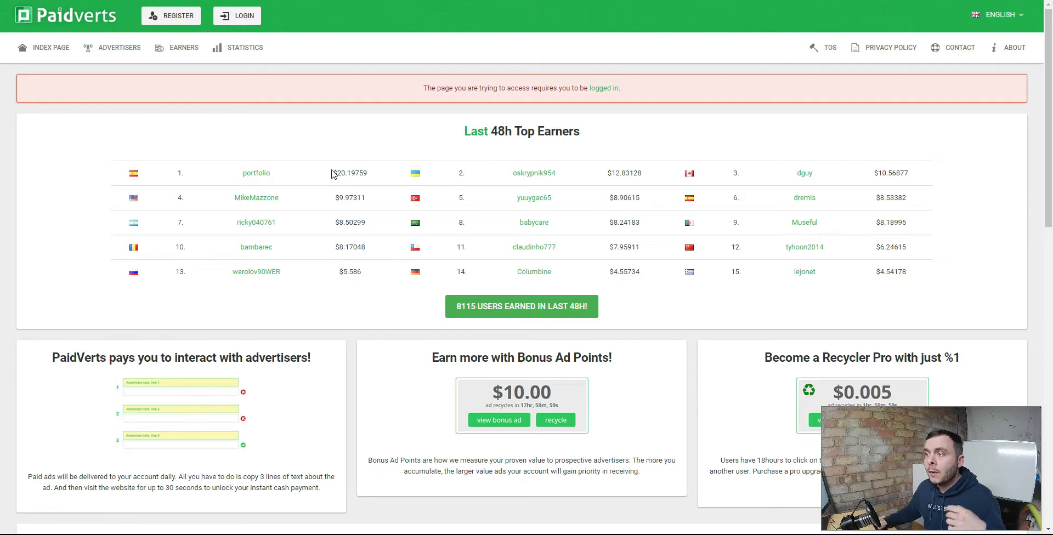
mouse_move(355, 143)
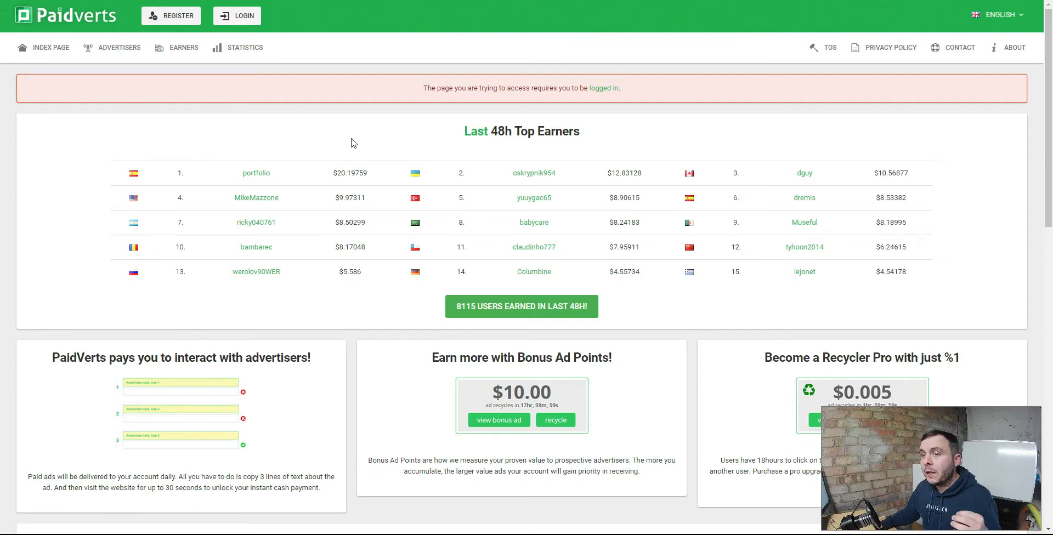
mouse_move(689, 103)
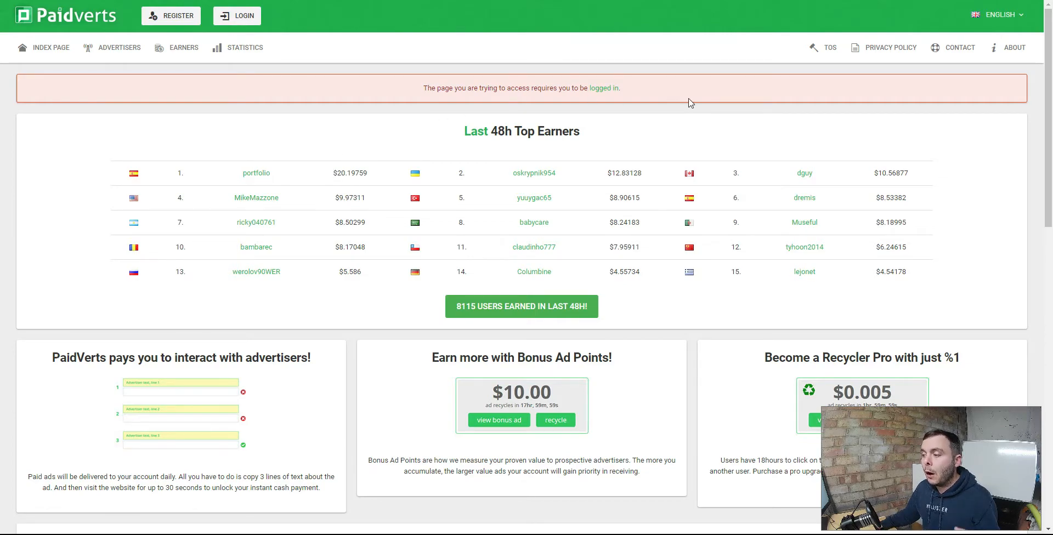
mouse_move(692, 92)
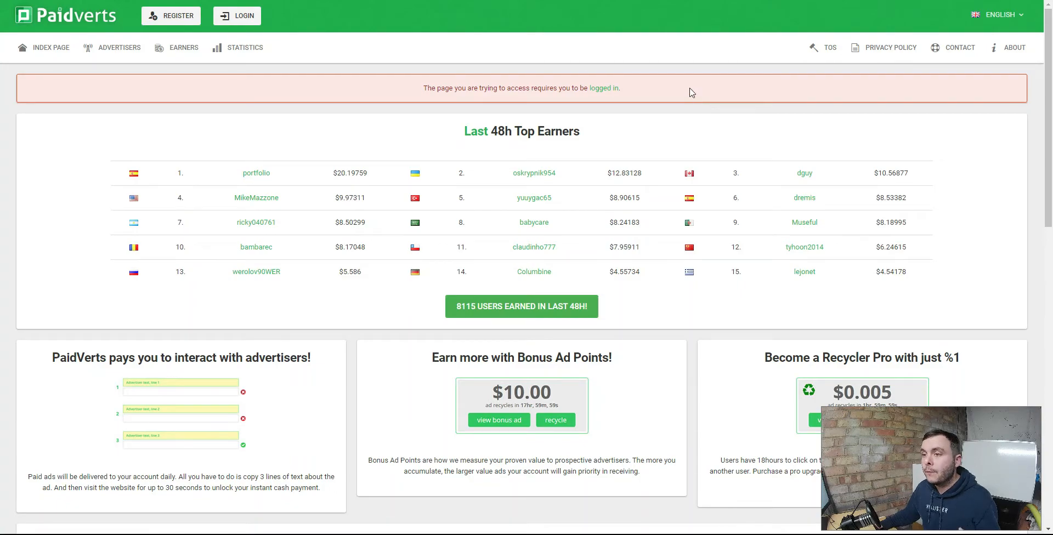
mouse_move(781, 75)
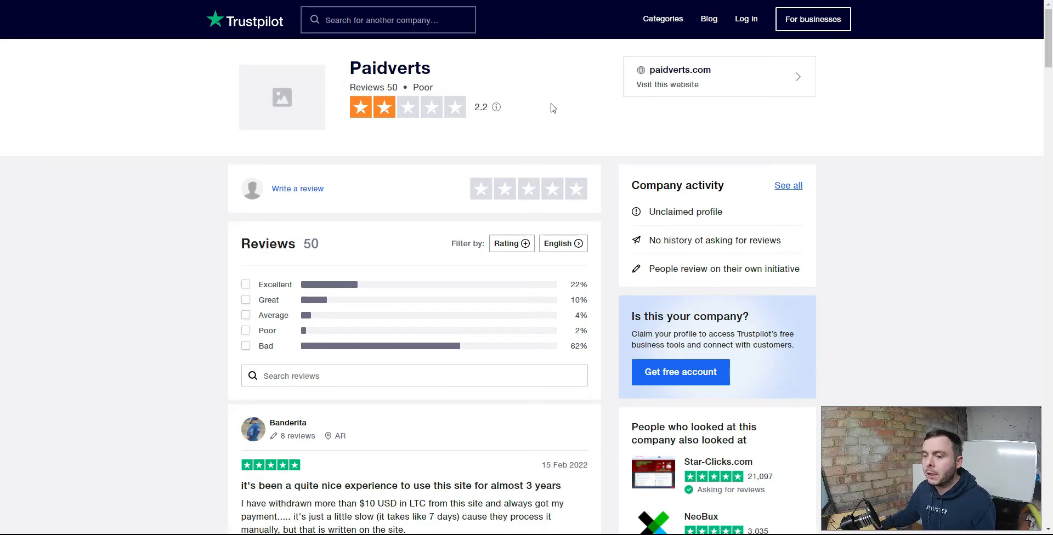
Scroll through the individual Paidverts reviews under the 2.2 Poor rating from 50 reviews.
scroll(down, 3)
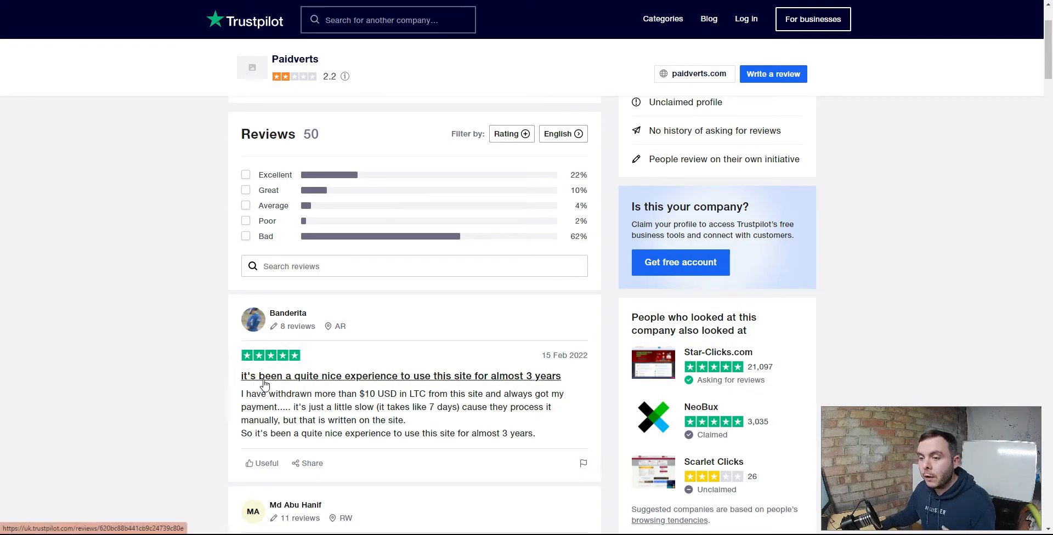
mouse_move(537, 385)
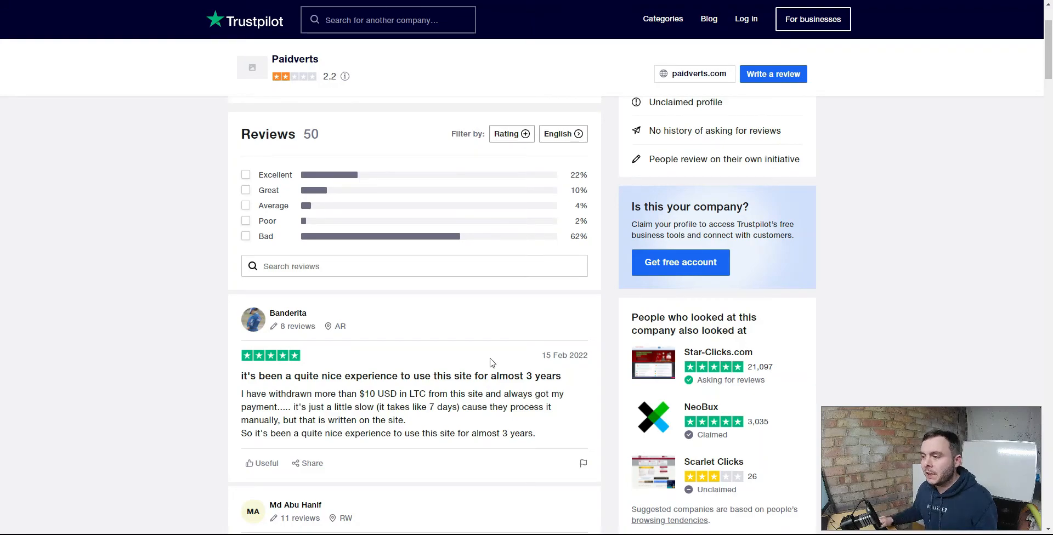
scroll(down, 3)
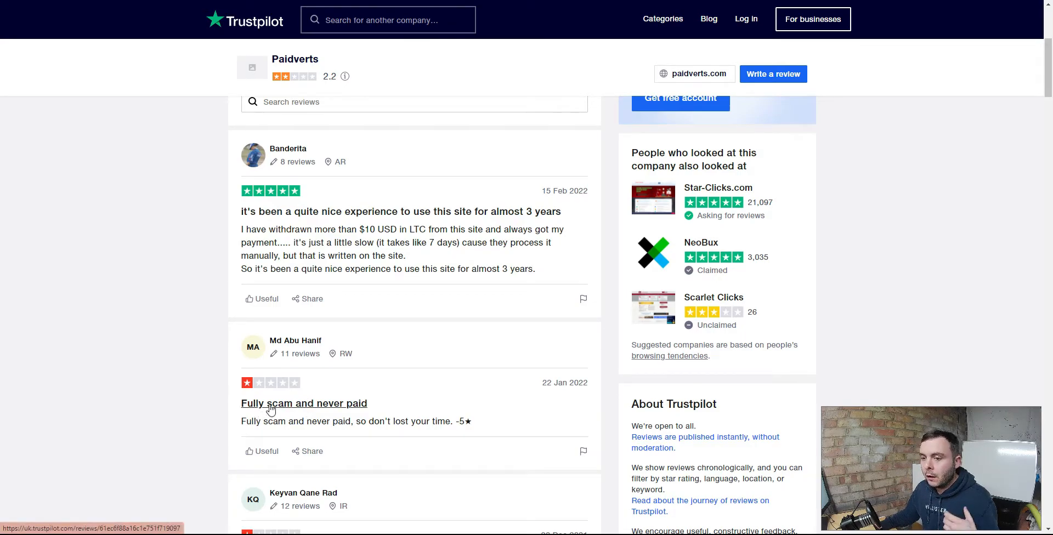
scroll(down, 3)
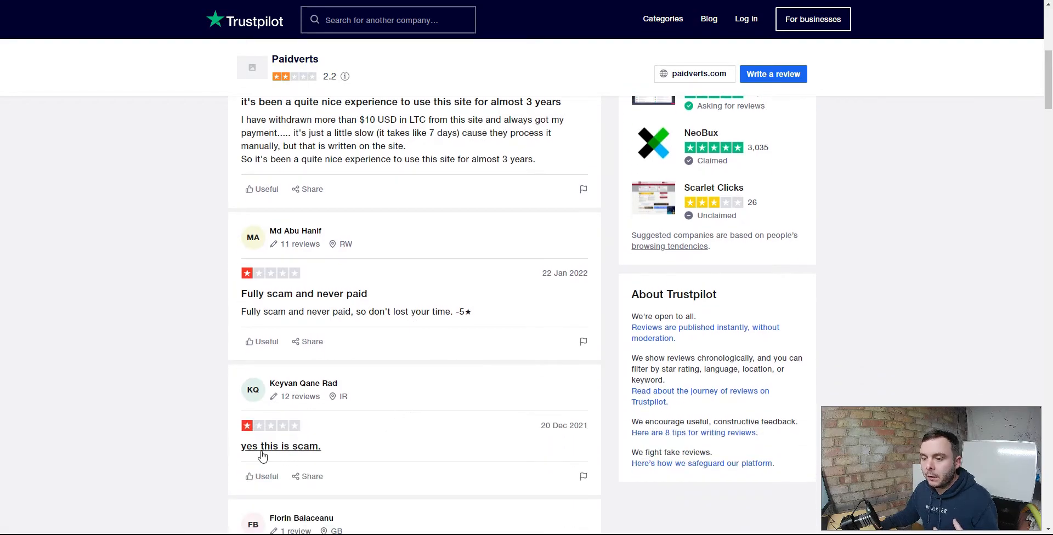
scroll(down, 3)
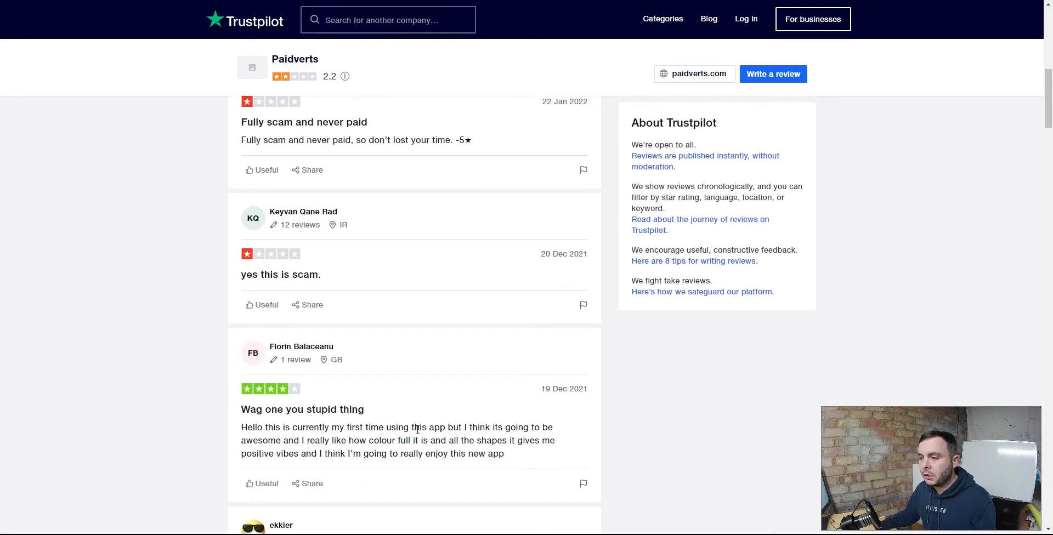
scroll(down, 3)
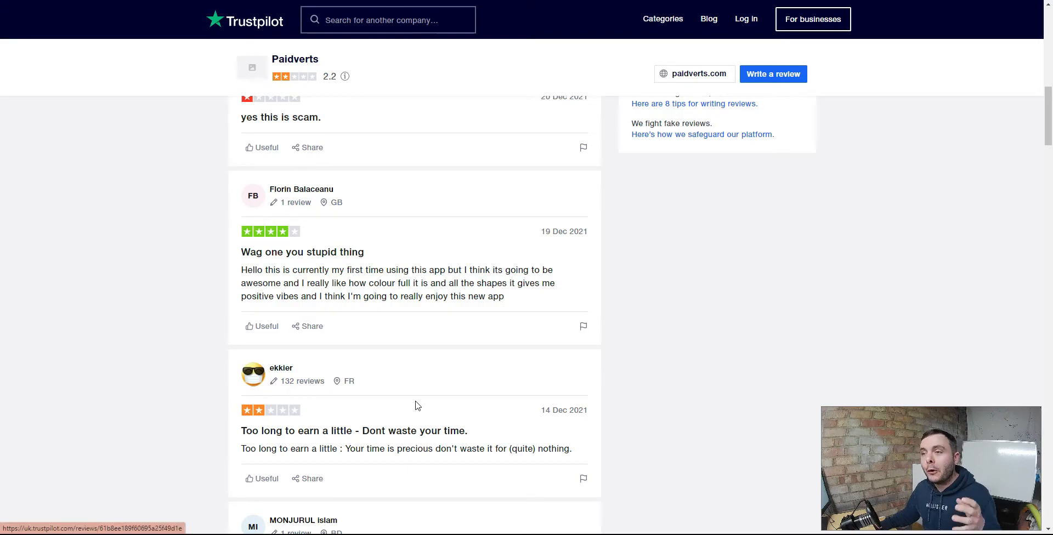
mouse_move(660, 229)
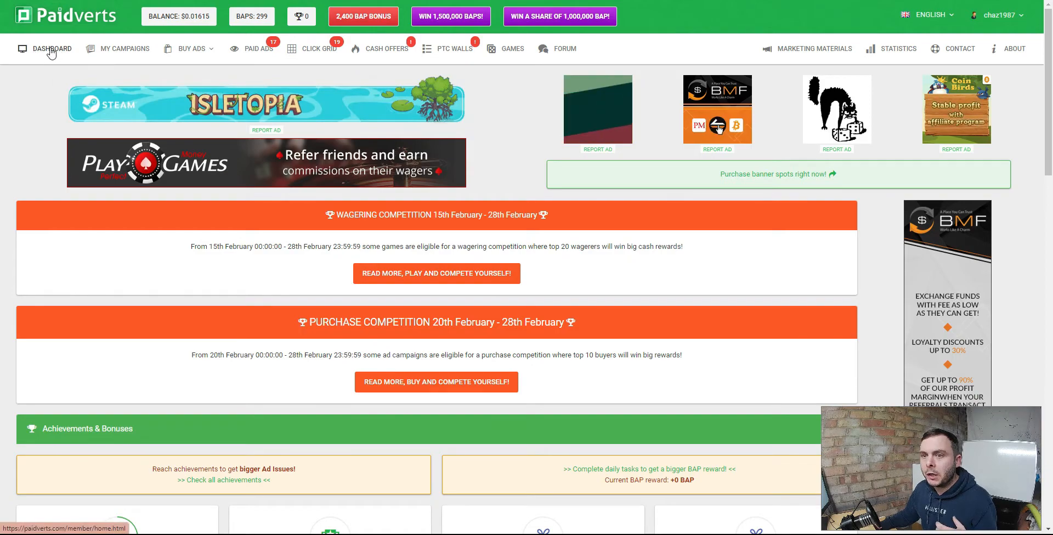
scroll(down, 3)
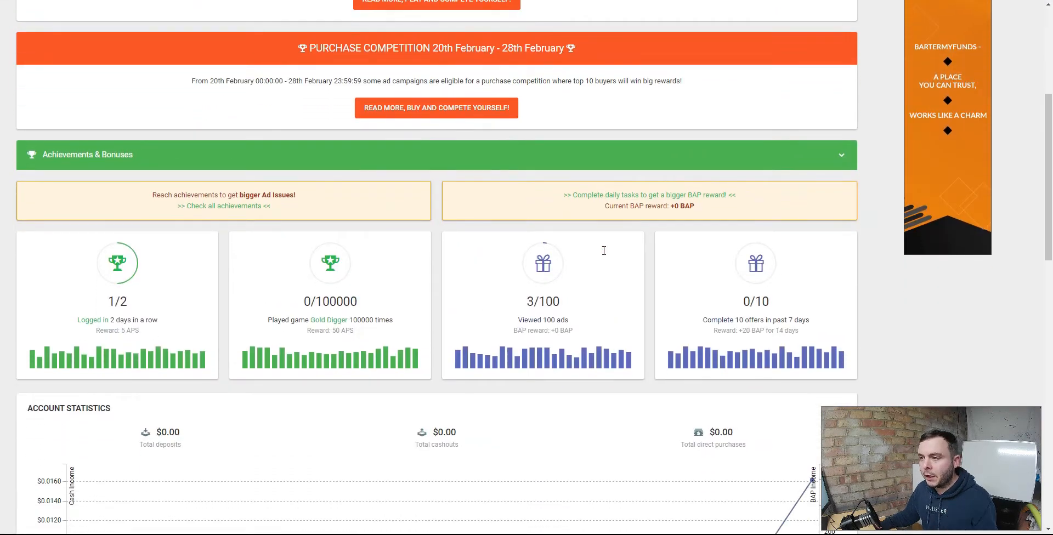
scroll(down, 3)
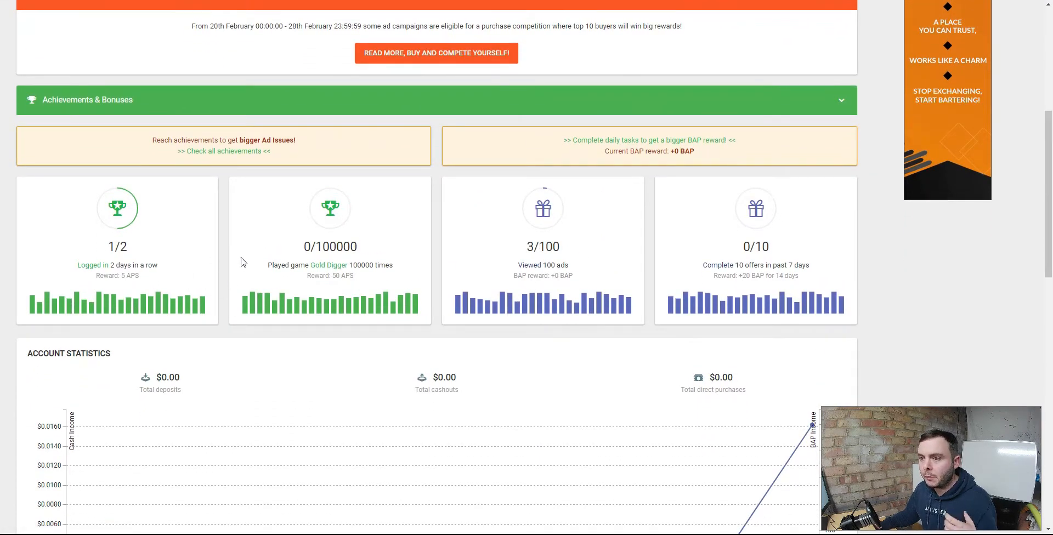
scroll(down, 3)
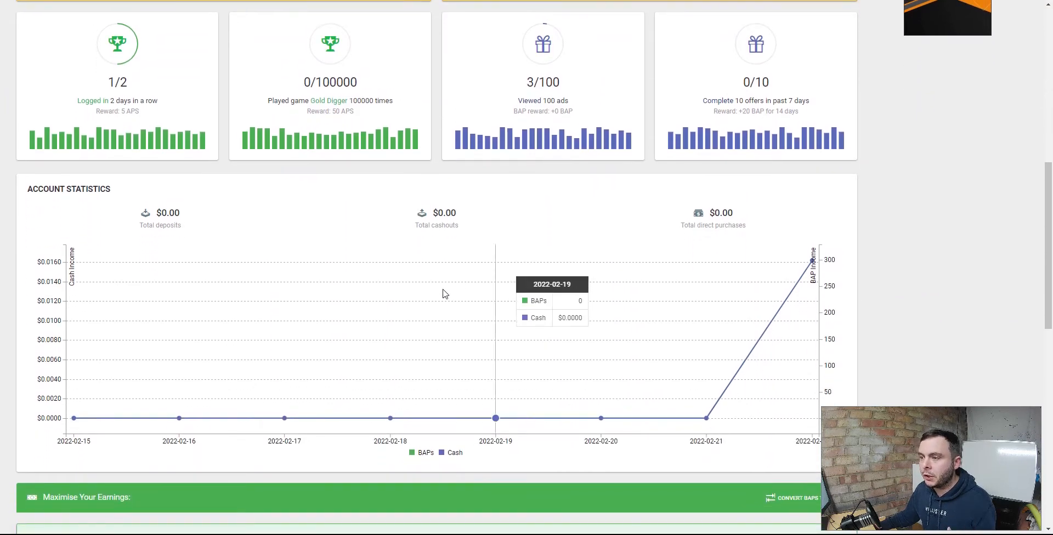
scroll(down, 3)
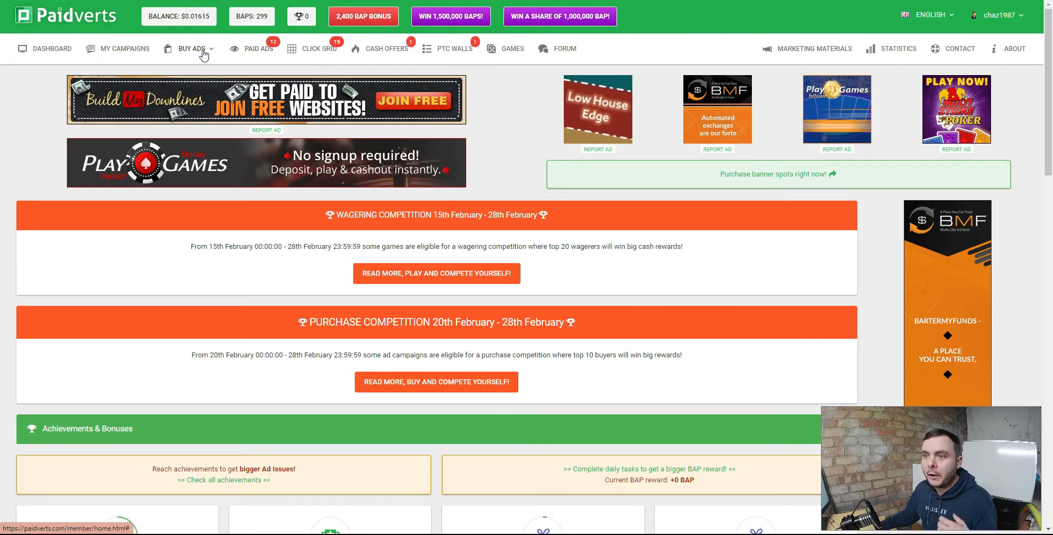
click(189, 49)
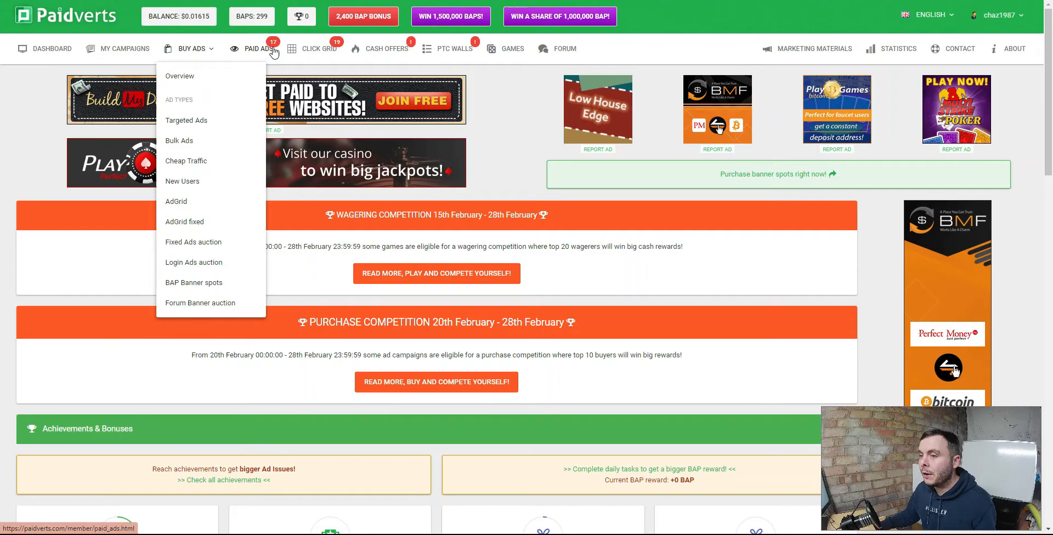
click(269, 48)
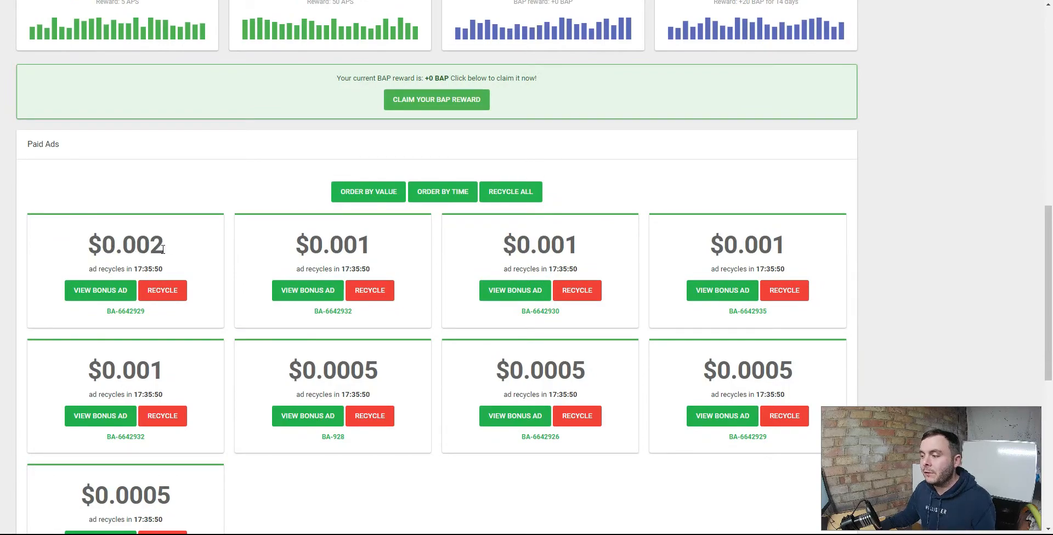
mouse_move(170, 250)
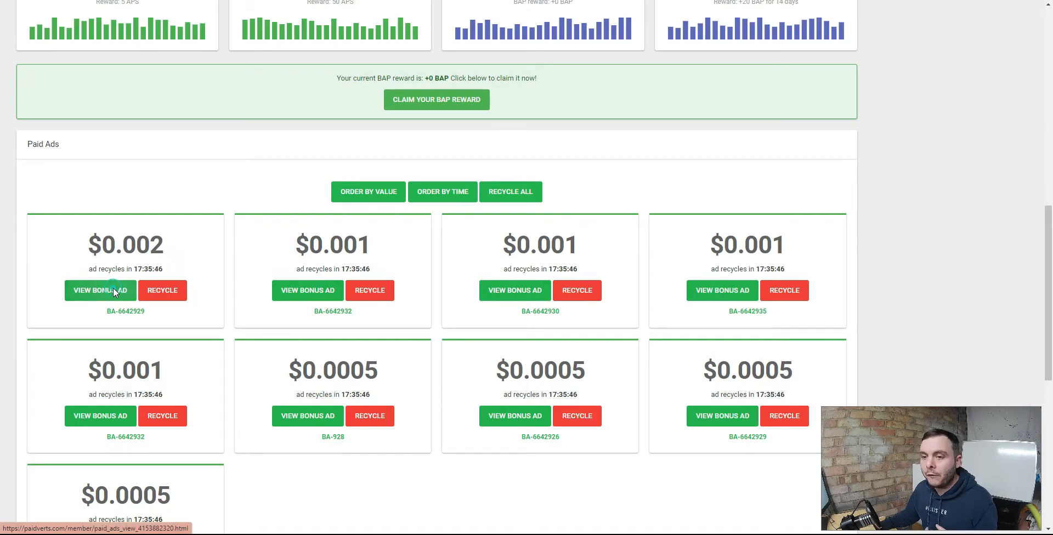
Start viewing the $0.002 bonus ad from the Paid Ads list.
click(99, 290)
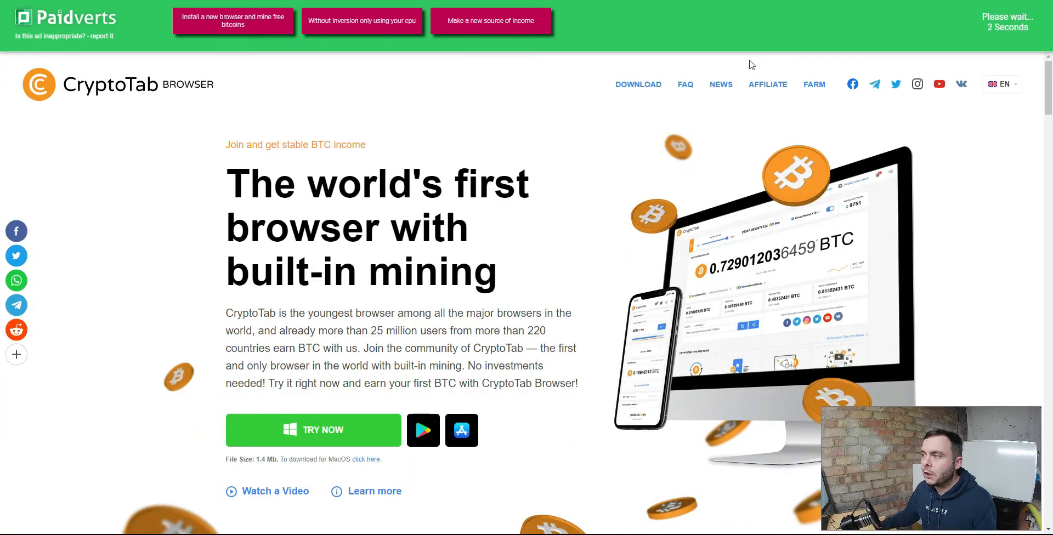
Collect $0.0019 from the first ad, then view the second ad via the envelope captcha for $0.00095.
scroll(down, 3)
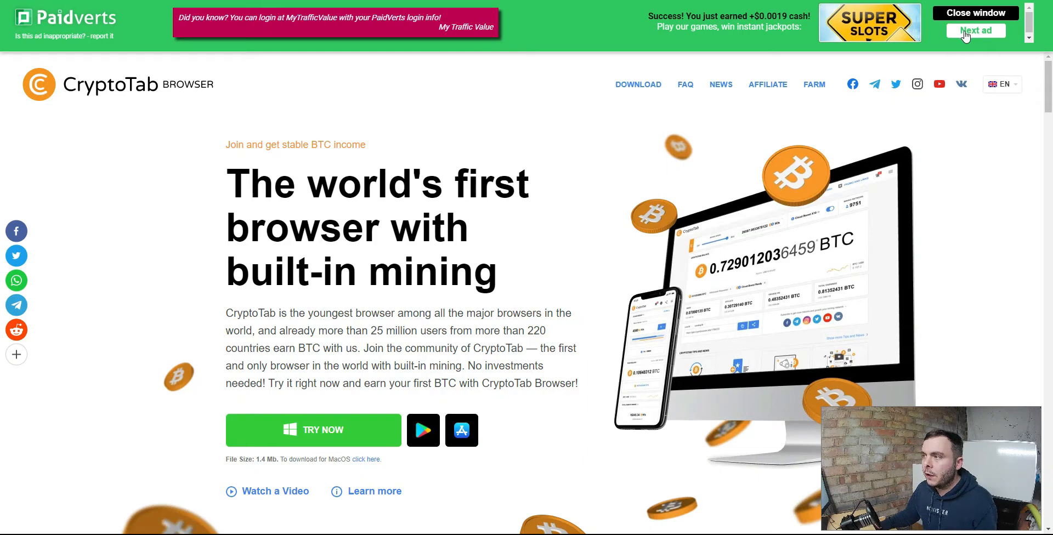
click(975, 31)
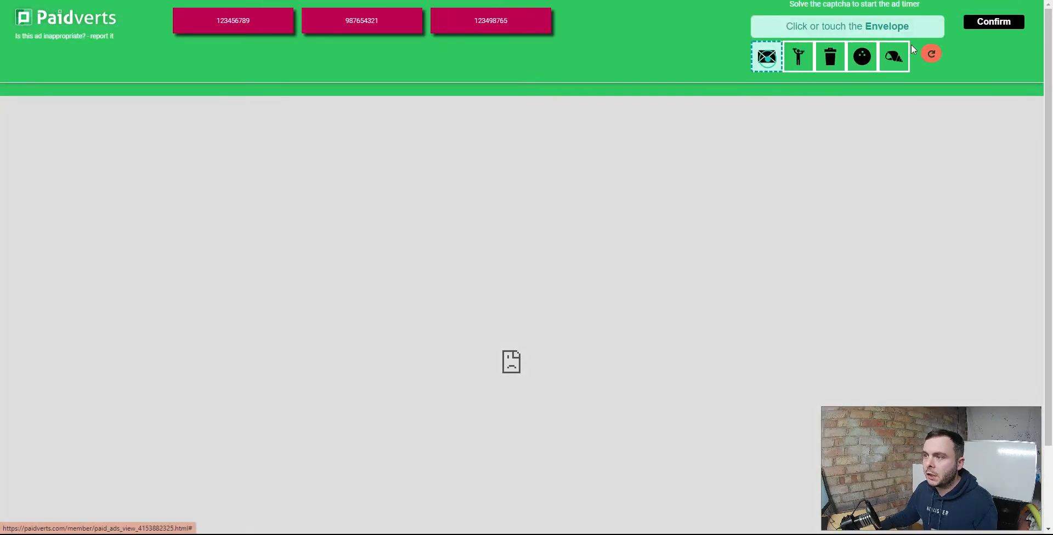
click(766, 56)
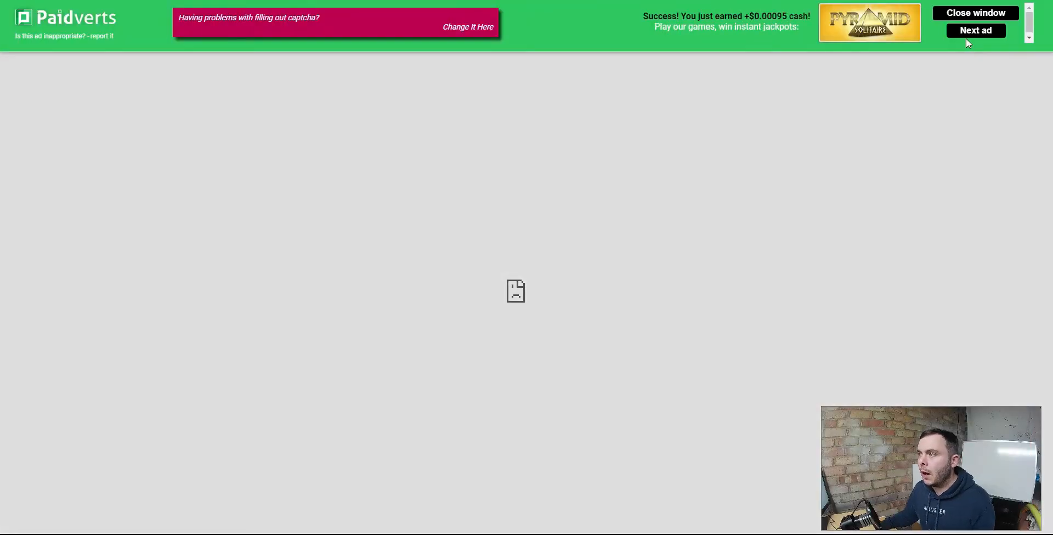
click(975, 31)
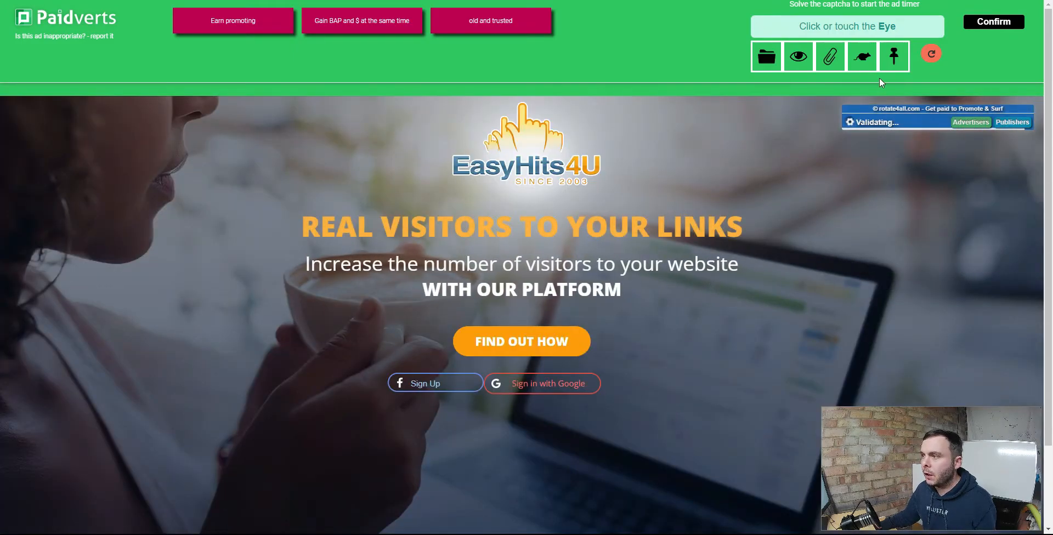
Solve the eye captcha to credit the third ad's $0.00095, then close the ad viewer.
click(797, 56)
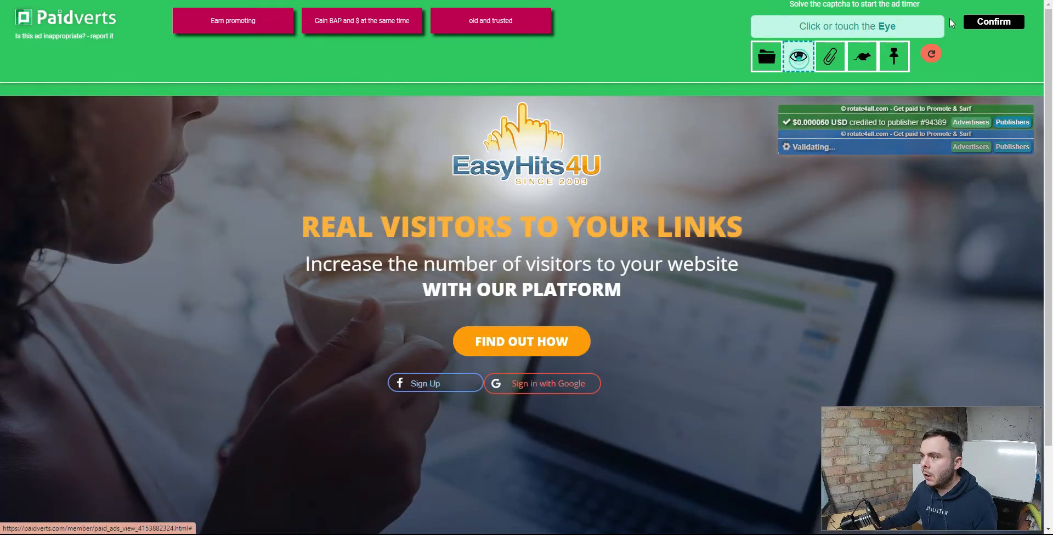
click(797, 56)
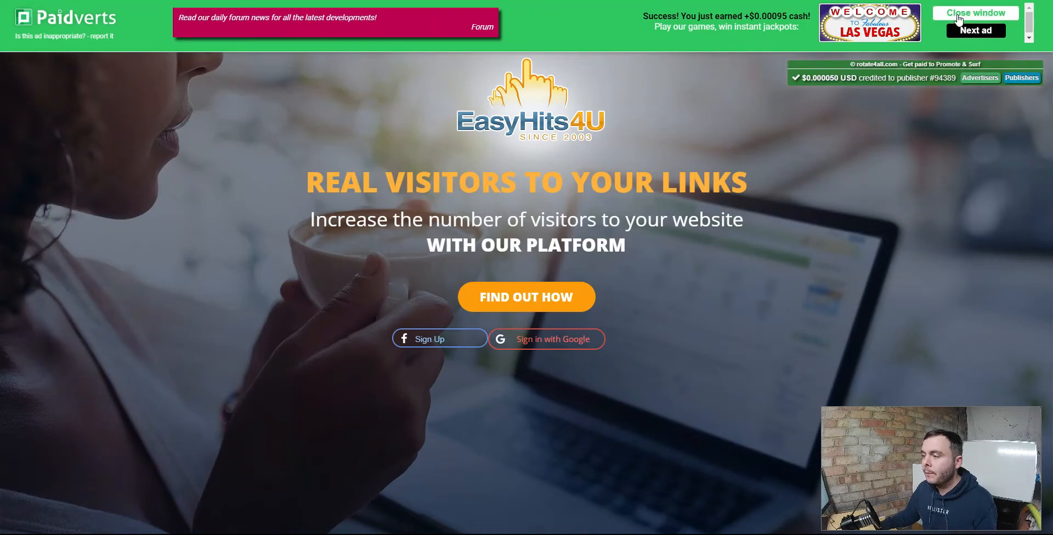
click(975, 13)
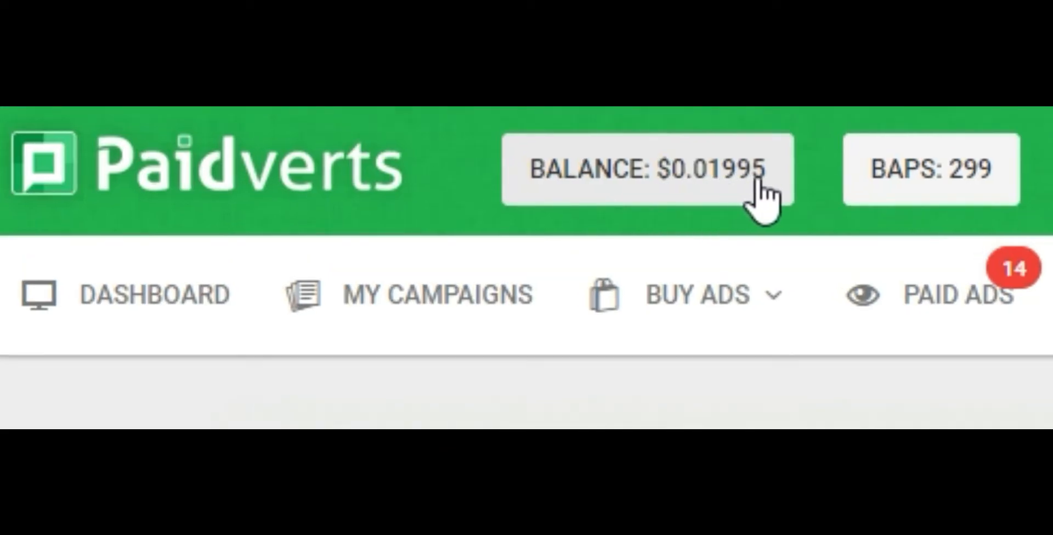
mouse_move(803, 262)
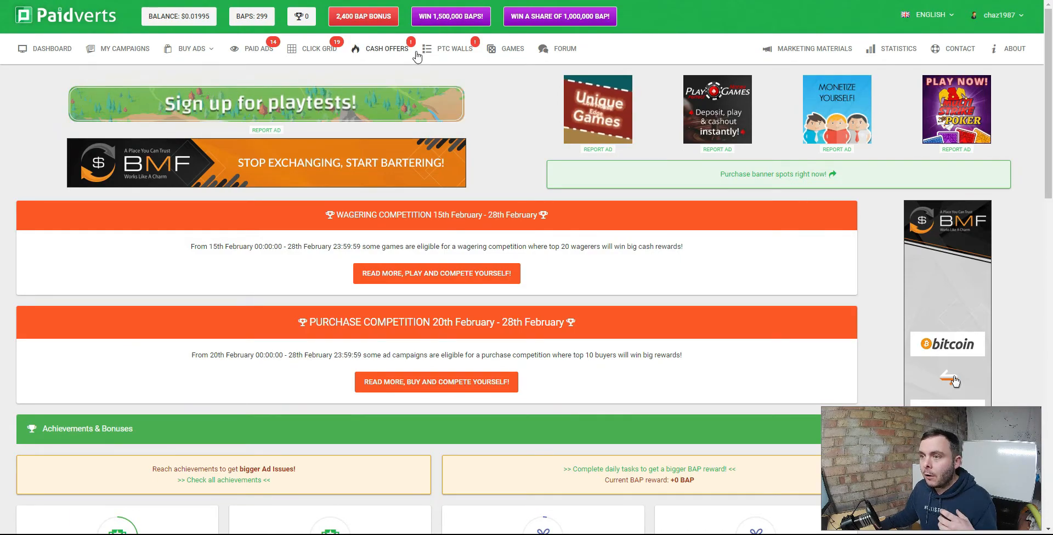
click(386, 48)
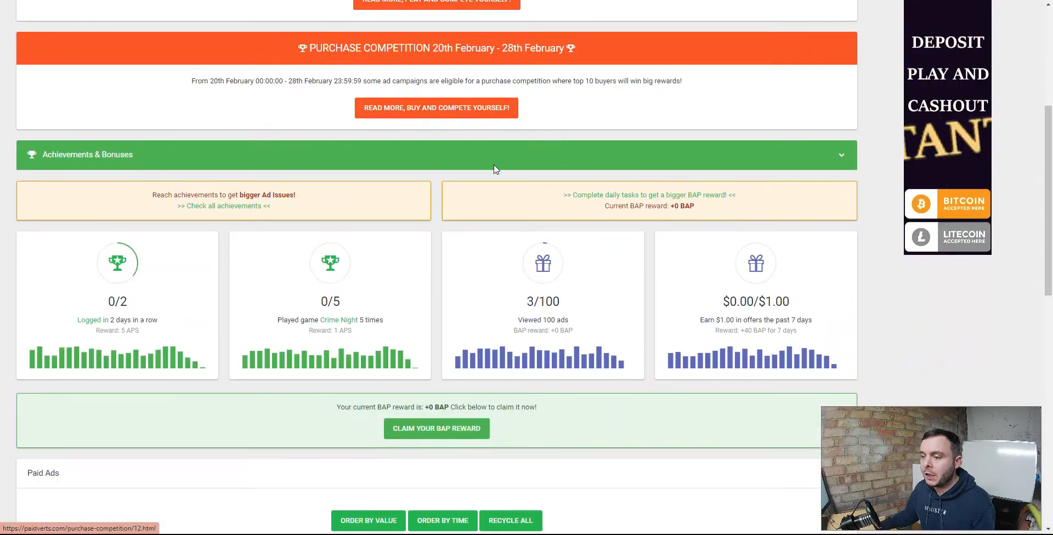
scroll(down, 3)
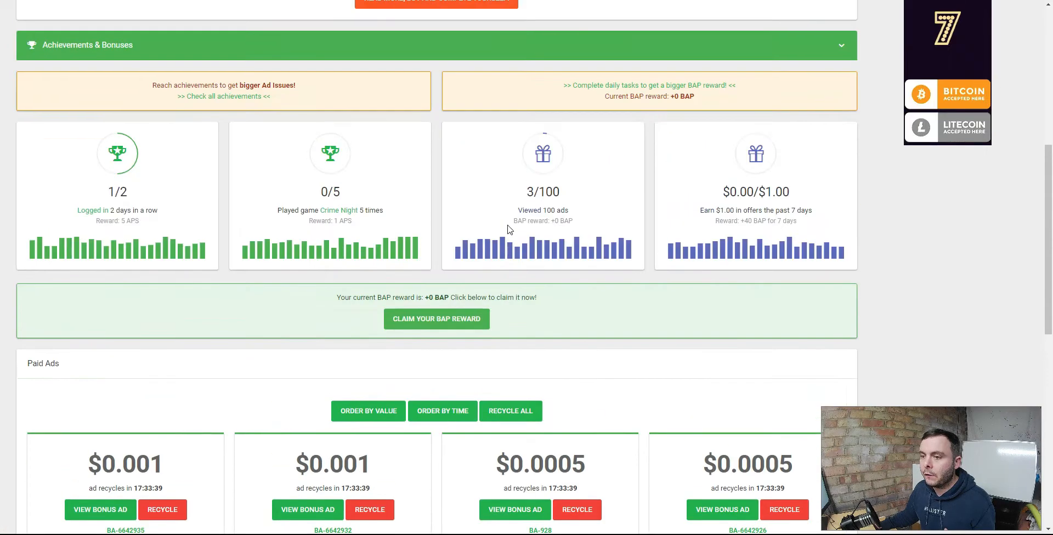
scroll(down, 3)
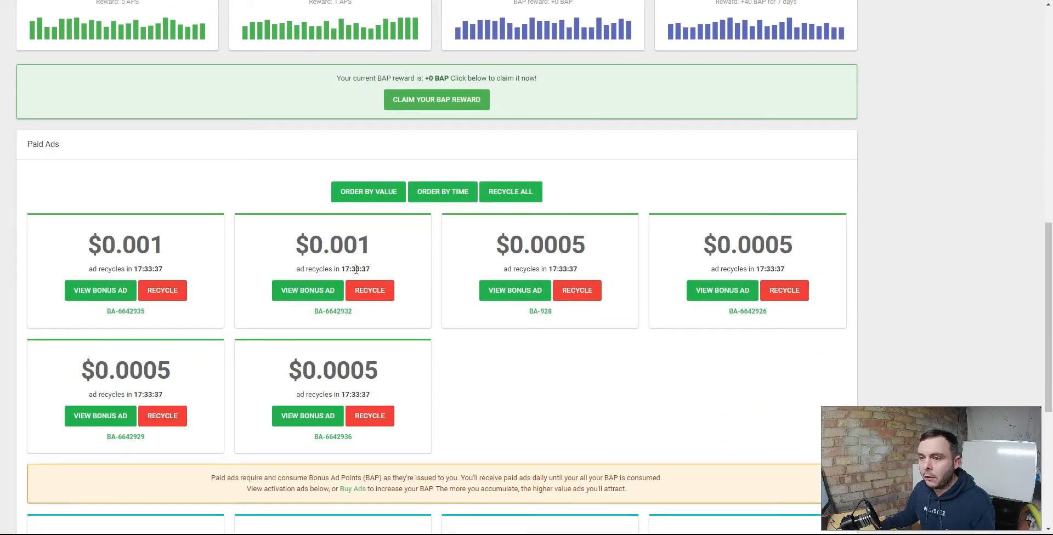
click(53, 47)
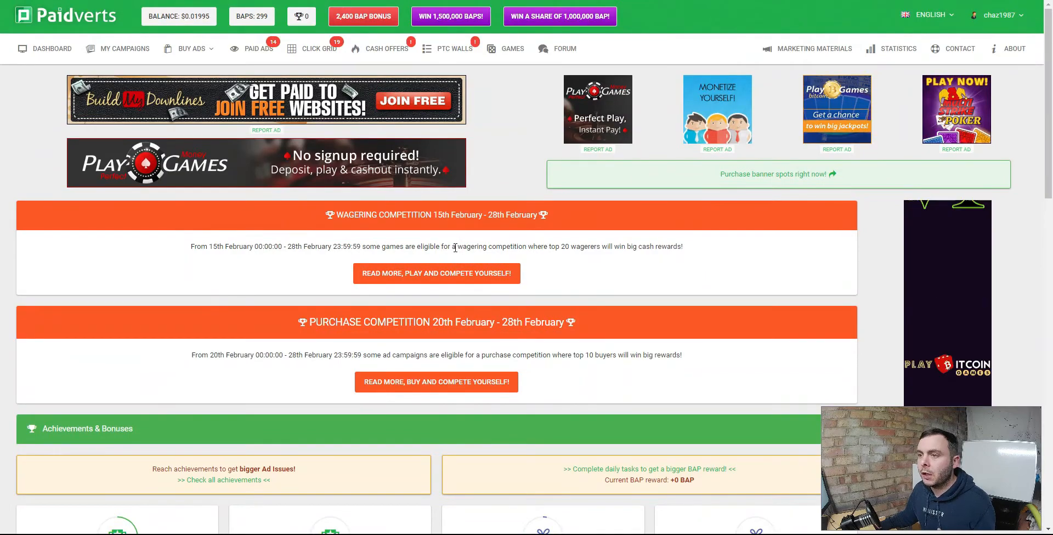